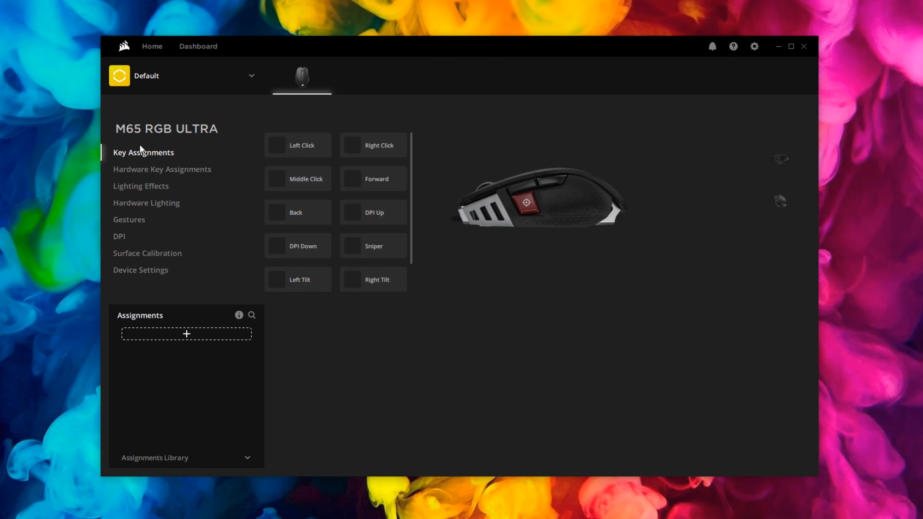
mouse_move(312, 158)
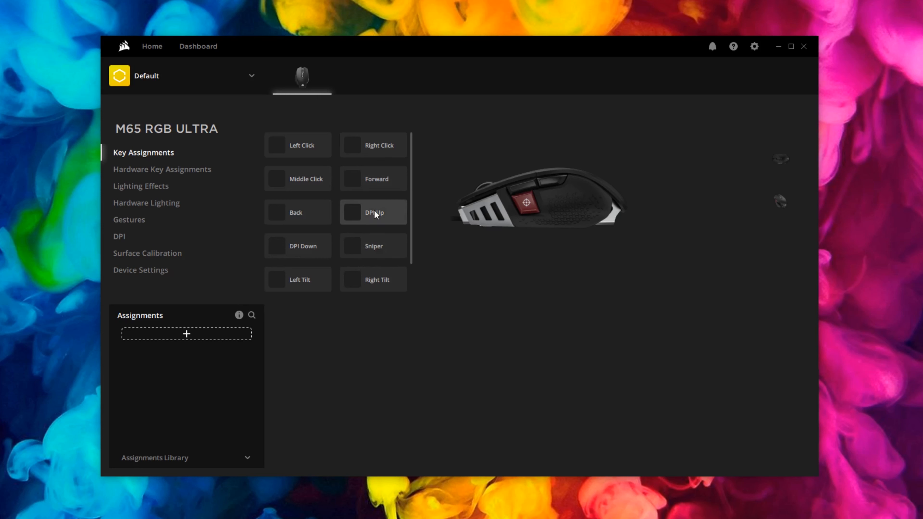
- Add New Assignment 1 to the M65's key assignments and show its assignment type choices
scroll(down, 3)
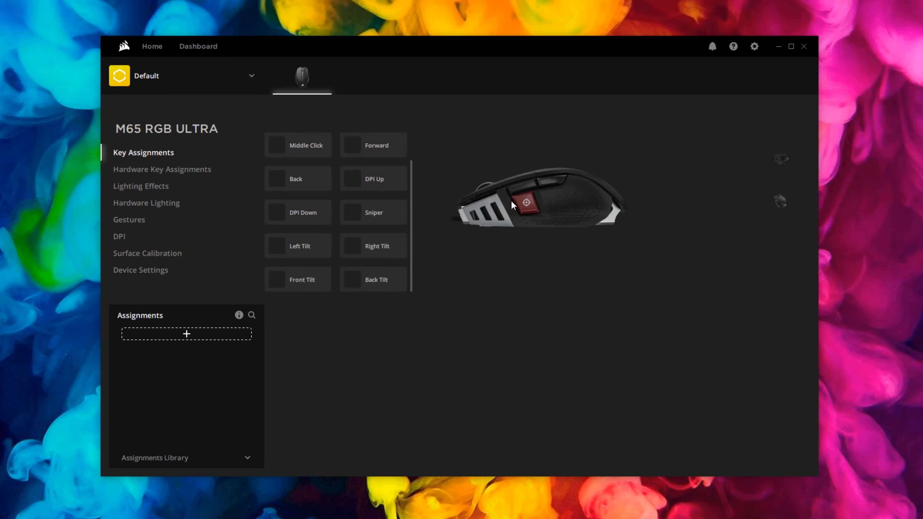
mouse_move(355, 135)
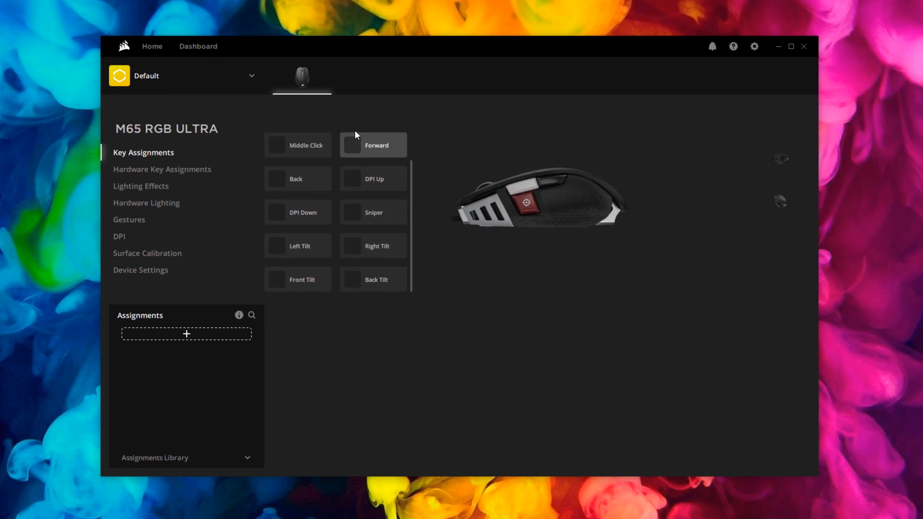
mouse_move(196, 331)
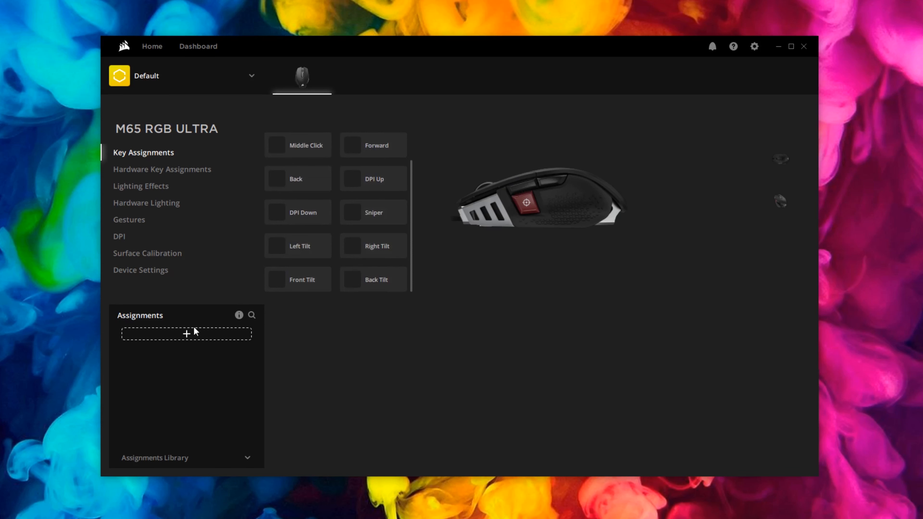
click(186, 334)
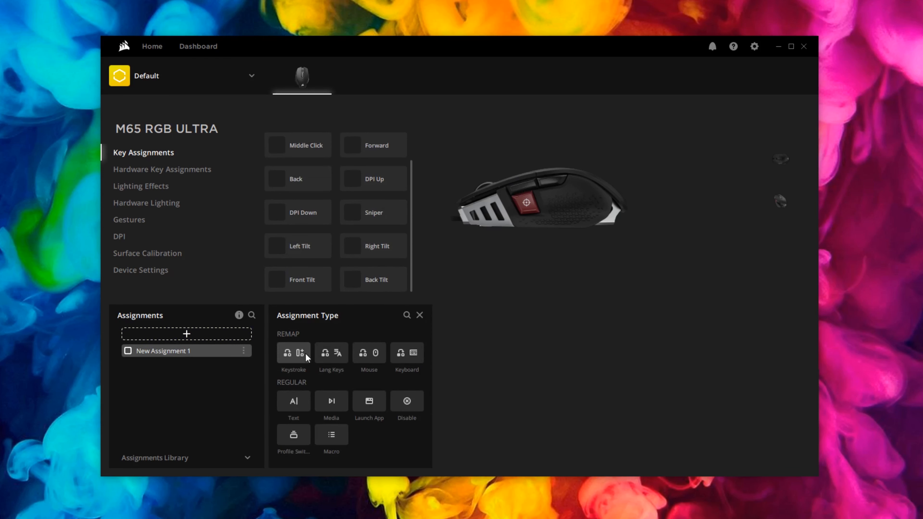
mouse_move(407, 353)
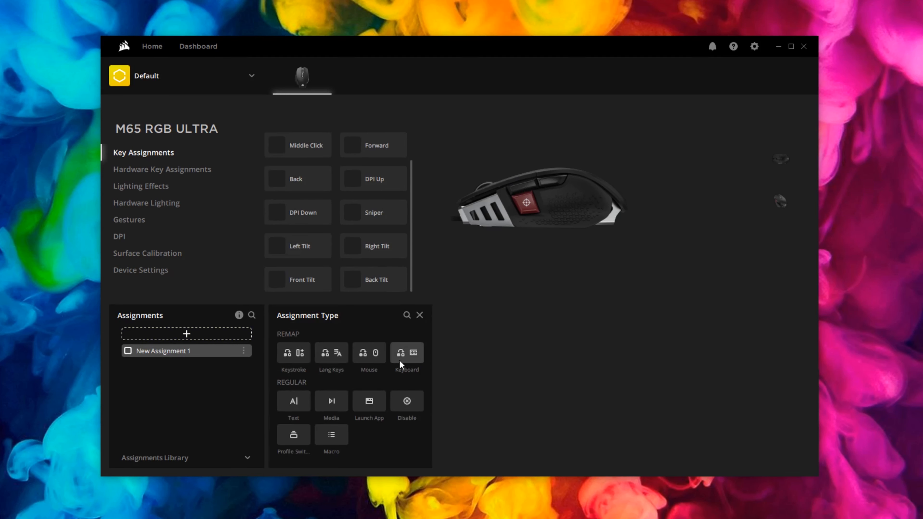
mouse_move(377, 428)
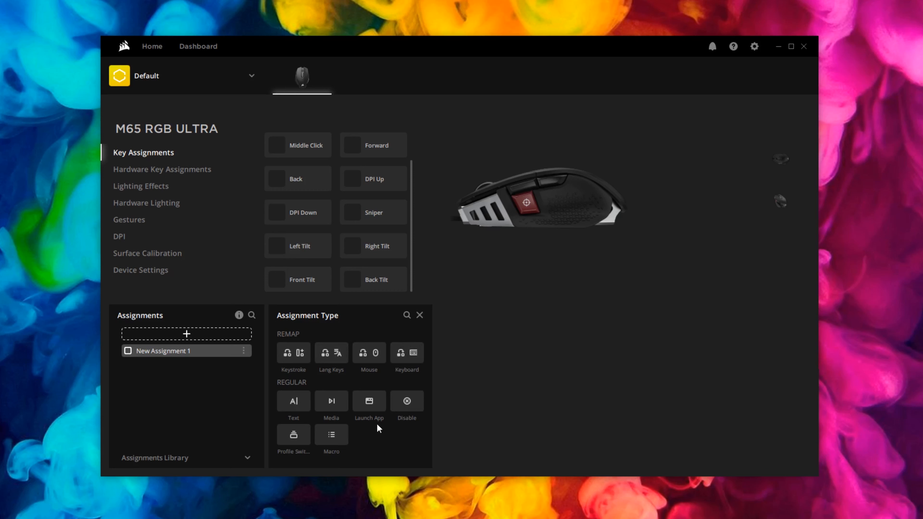
mouse_move(371, 443)
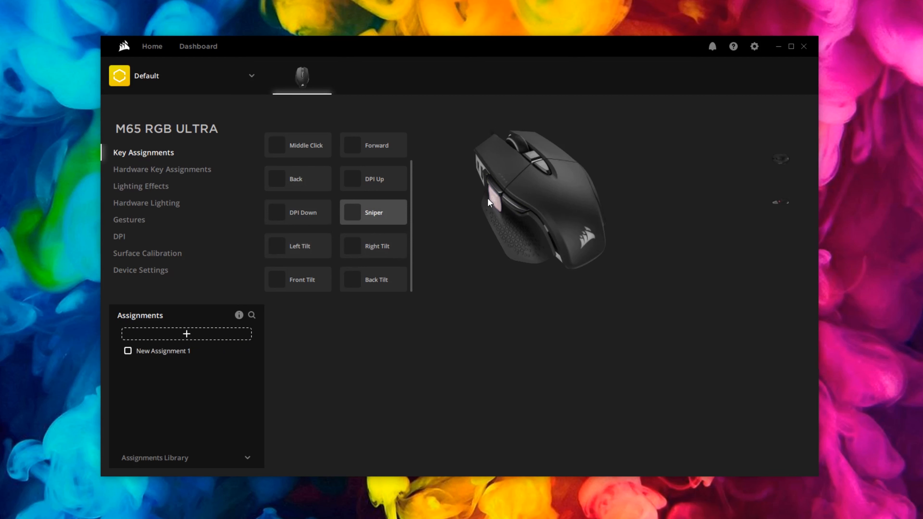
click(162, 351)
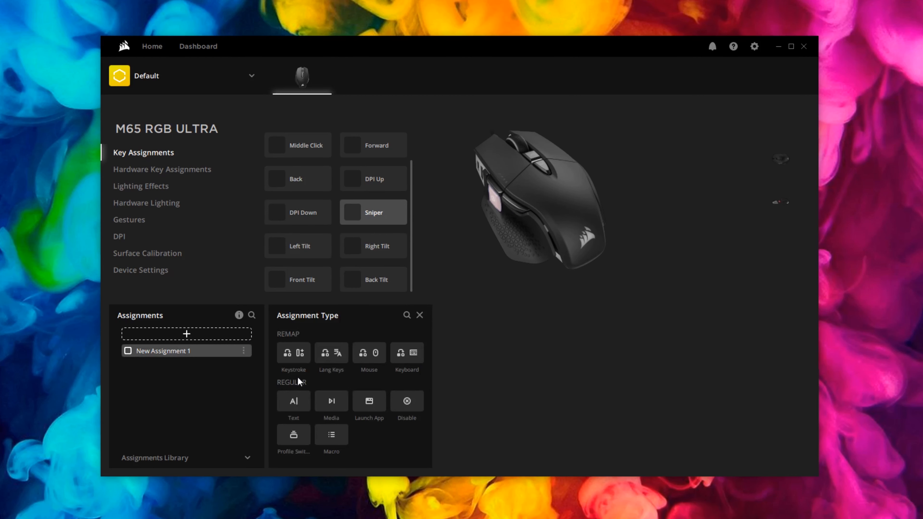
mouse_move(368, 401)
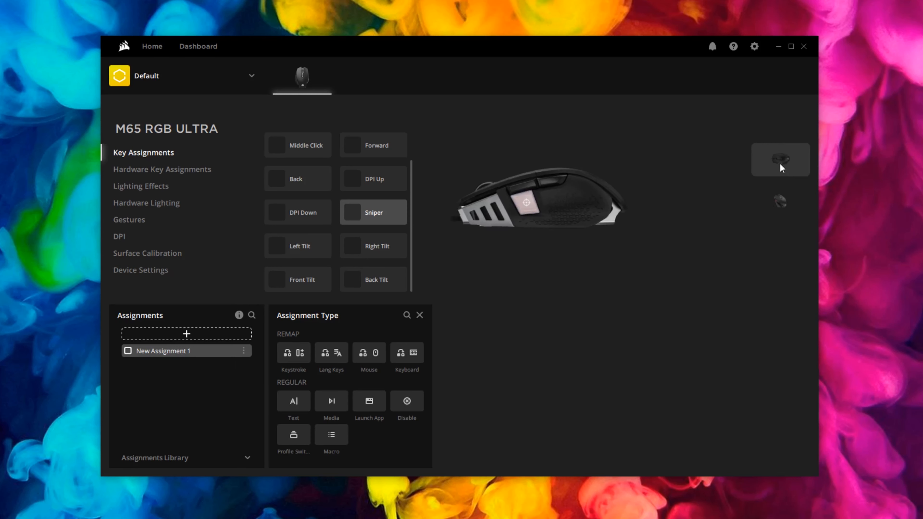
- Show the Hardware Key Assignments page listing the M65's eight mappable buttons
click(162, 169)
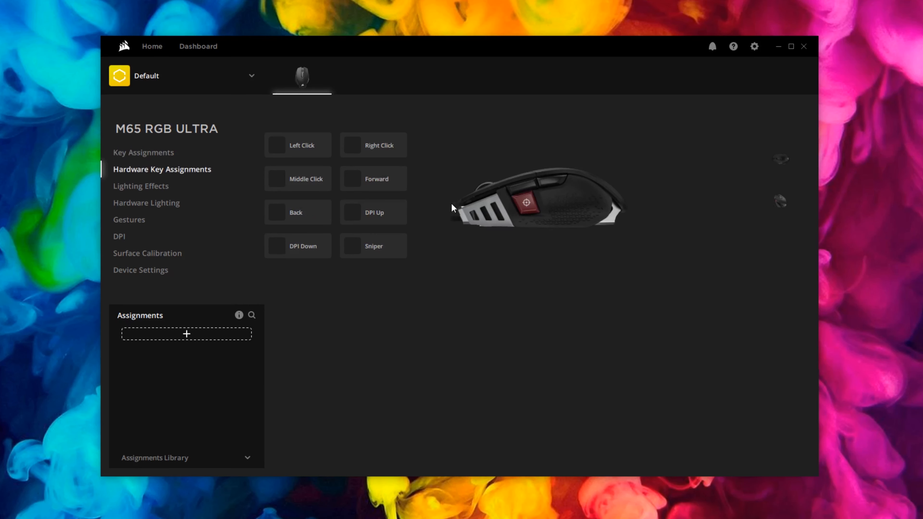
mouse_move(499, 140)
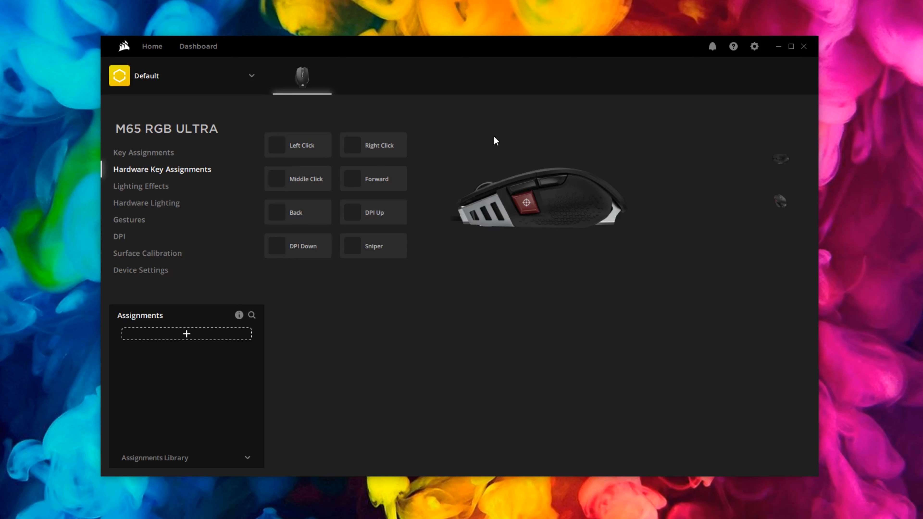
mouse_move(481, 136)
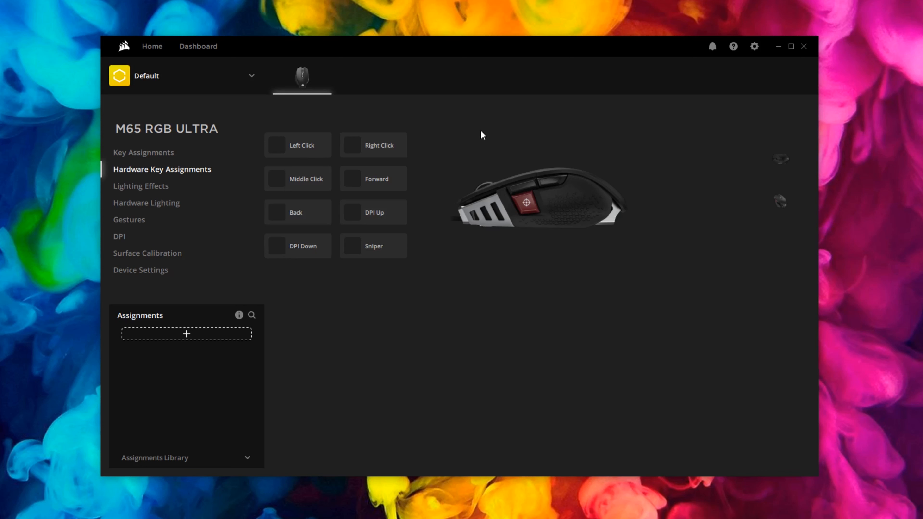
mouse_move(477, 134)
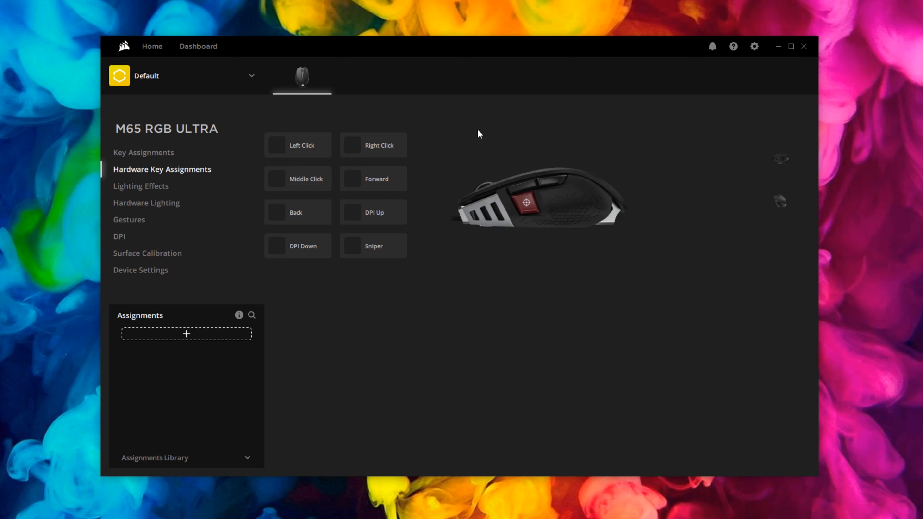
mouse_move(410, 147)
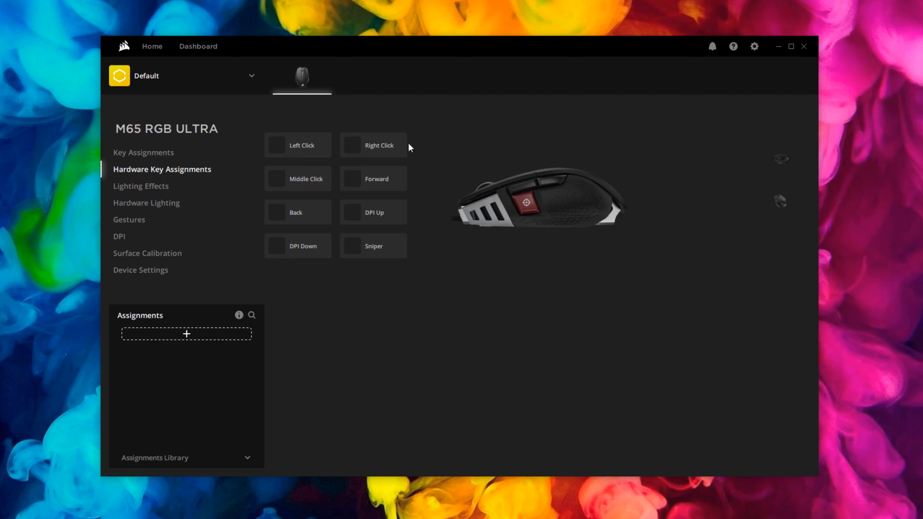
- In Lighting Effects, select the Static Color layer and add a new lighting layer above it
click(141, 186)
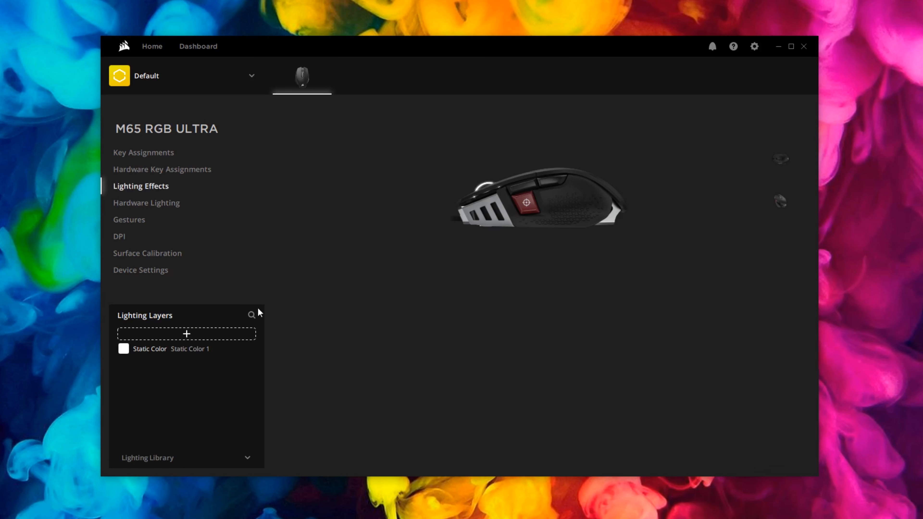
mouse_move(467, 274)
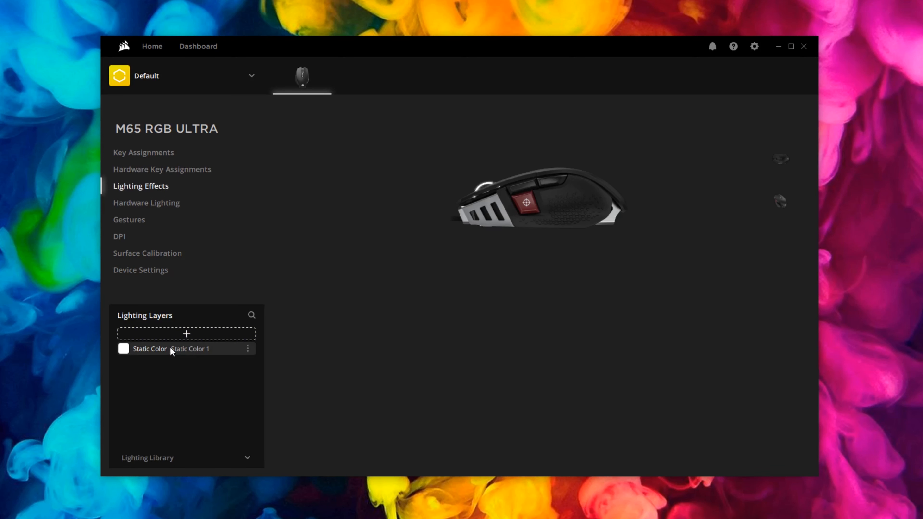
click(150, 349)
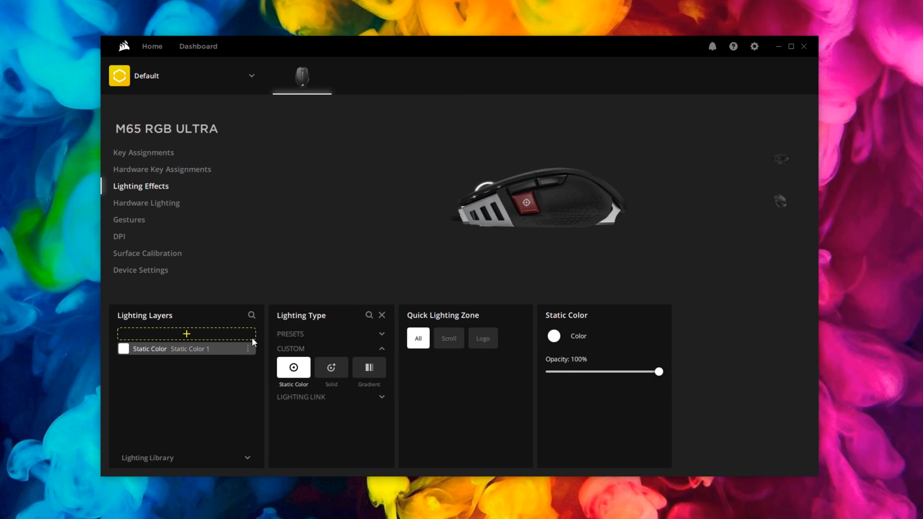
click(186, 334)
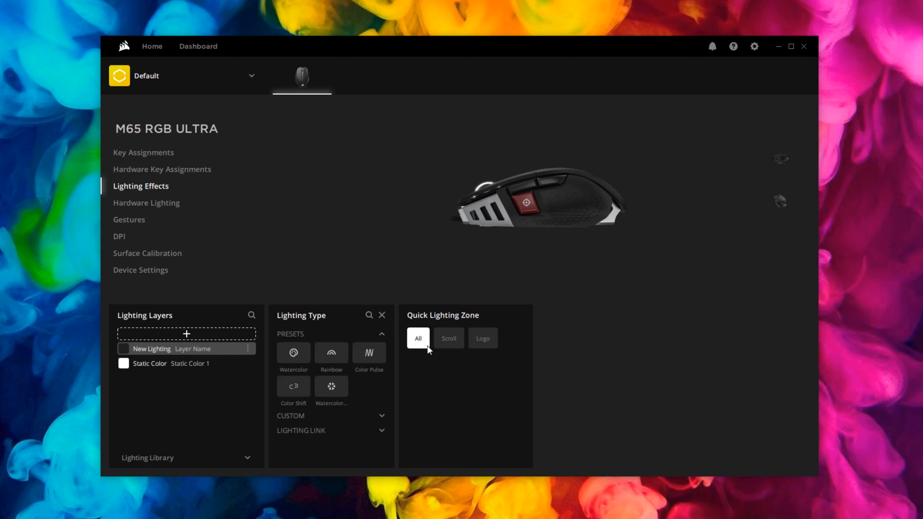
mouse_move(483, 338)
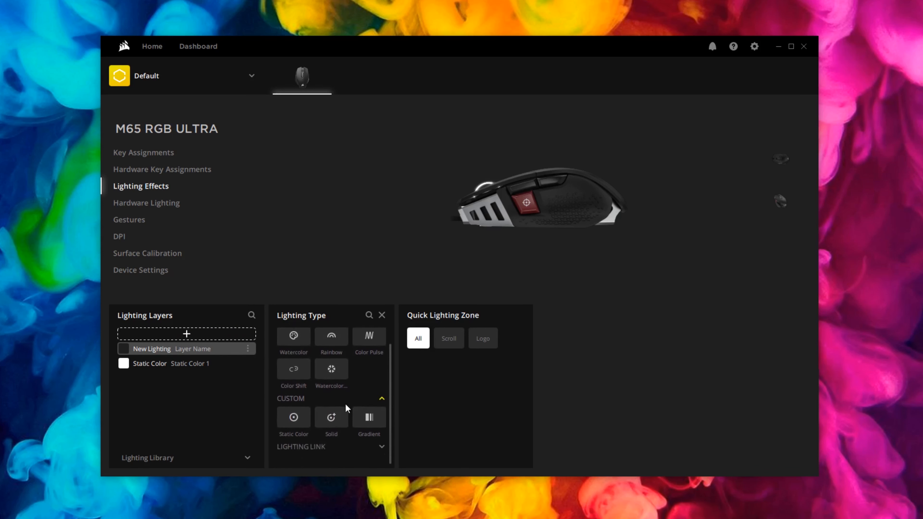
- Try Solid, Watercolor and Watercolor Spectrum, then make the layer a red/blue Color Pulse at medium speed
click(331, 418)
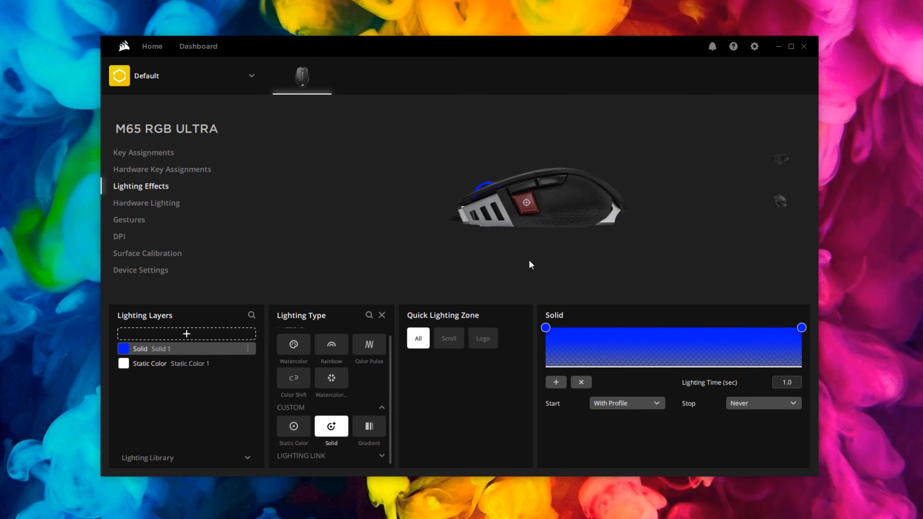
click(294, 344)
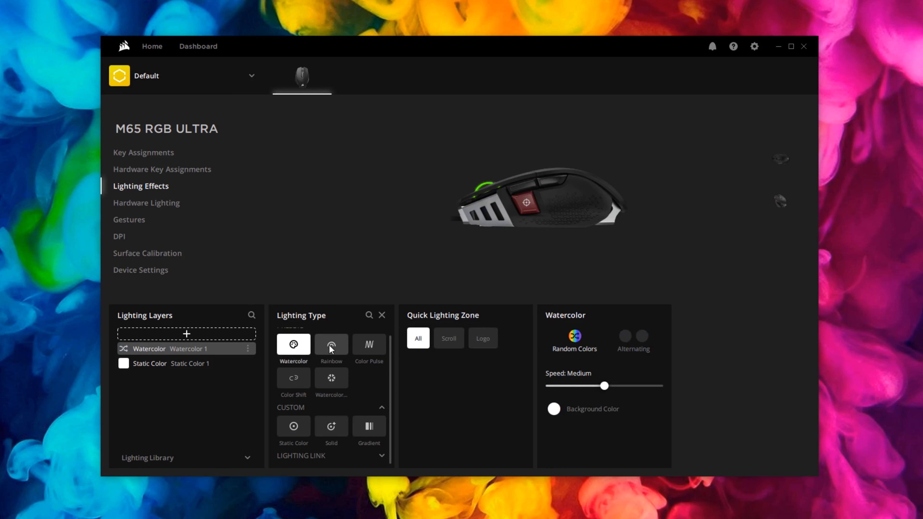
click(331, 378)
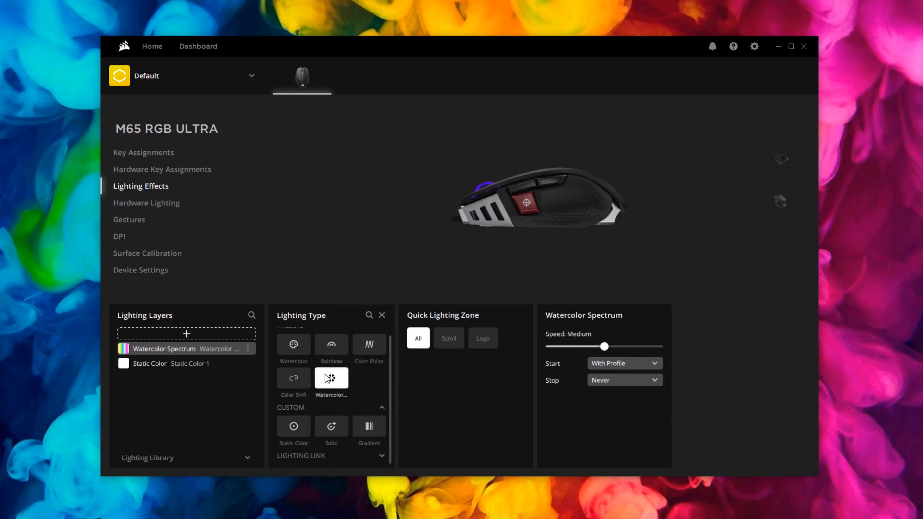
click(369, 344)
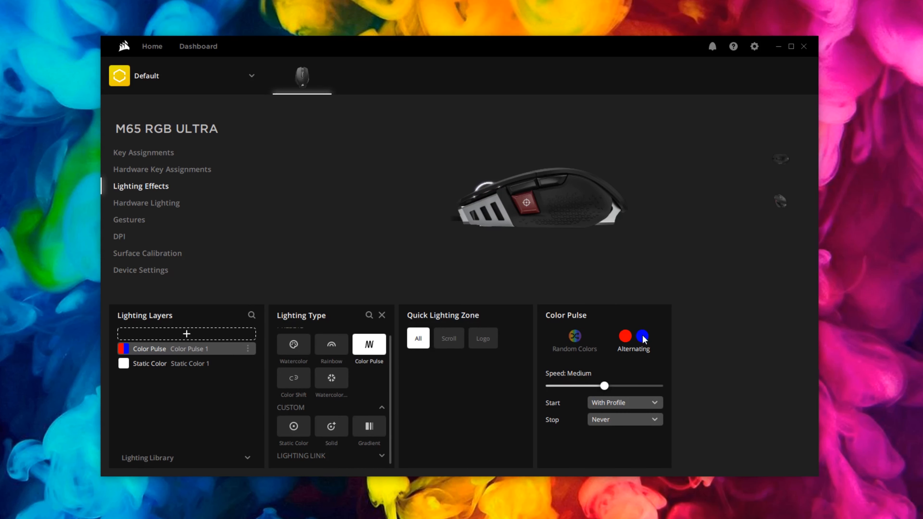
click(624, 403)
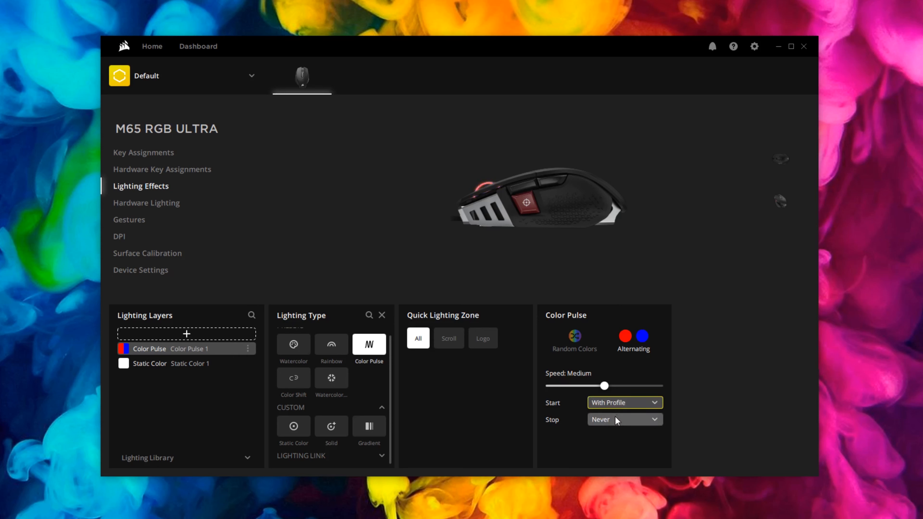
mouse_move(342, 301)
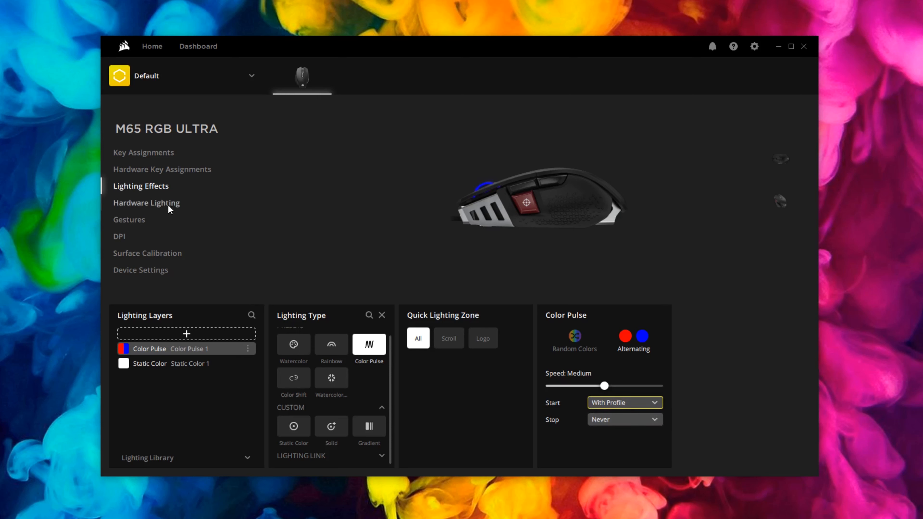
- On the Gestures page, allow multiple simultaneous tilts and start the real-time display of all 20° tilts
click(146, 203)
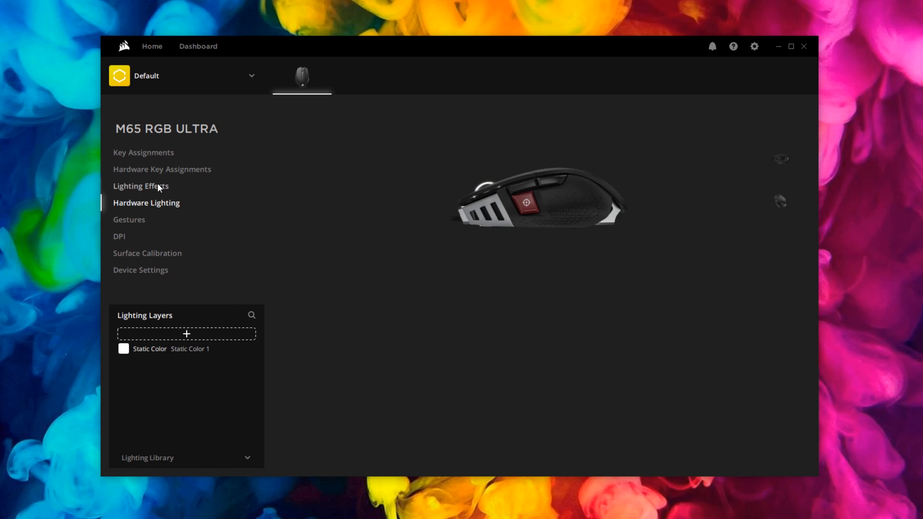
click(128, 219)
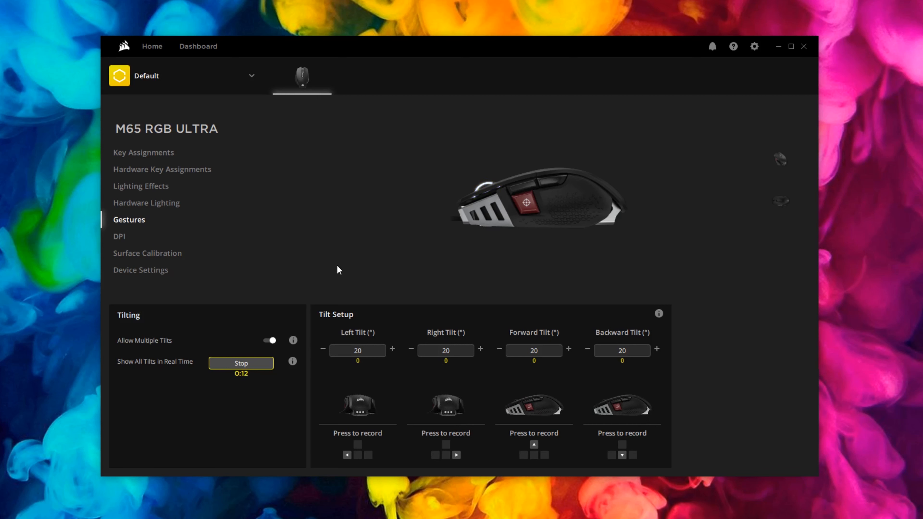
click(269, 340)
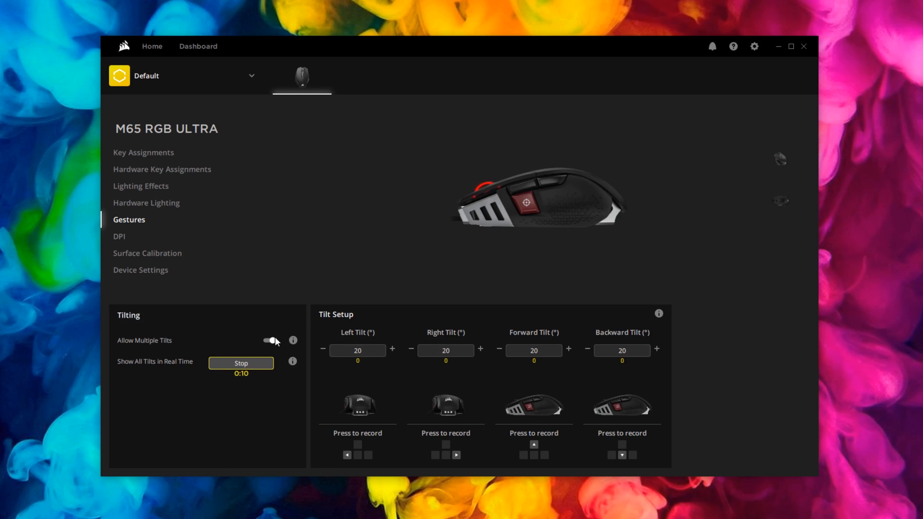
click(269, 340)
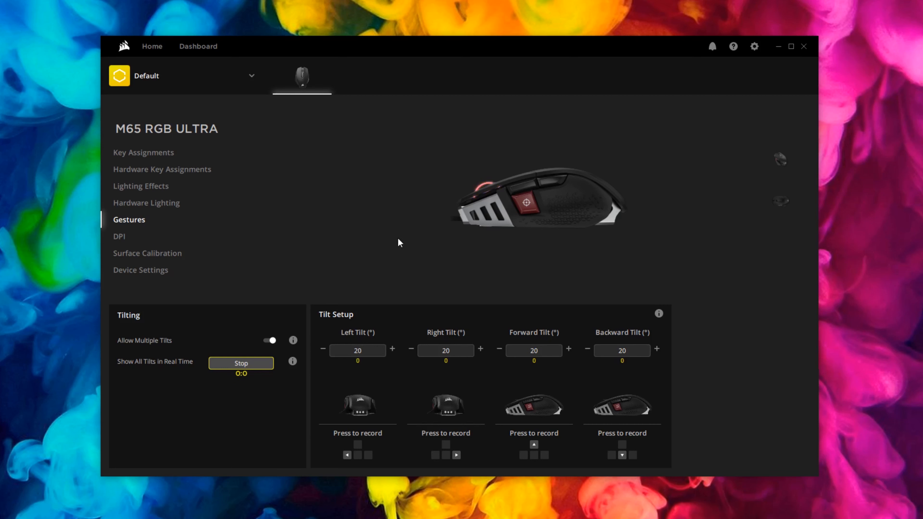
click(241, 363)
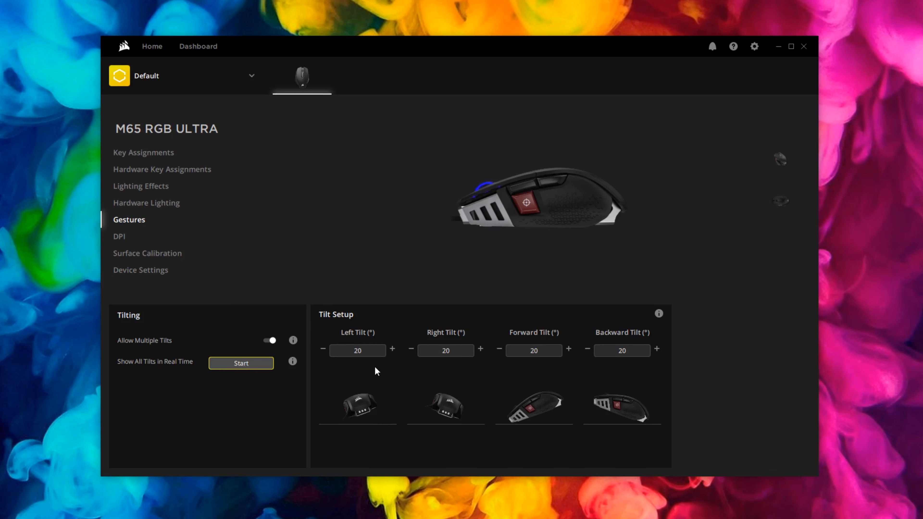
mouse_move(394, 341)
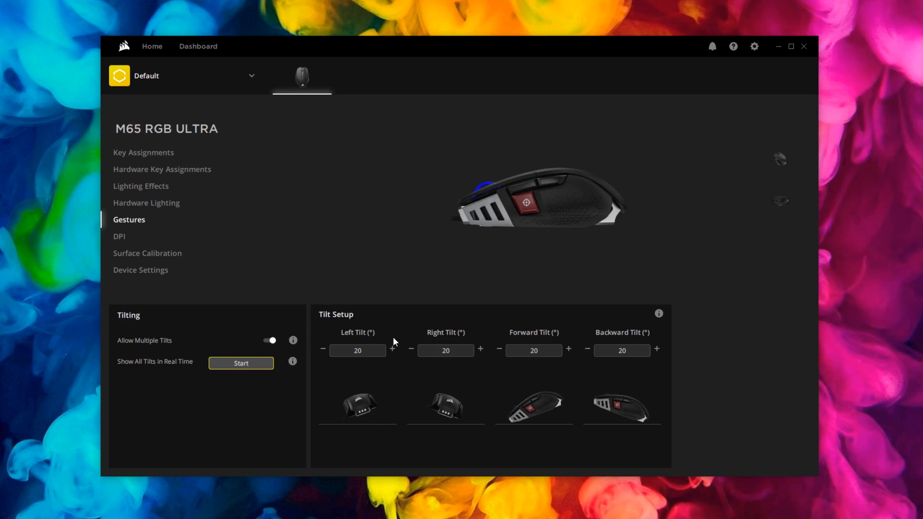
click(240, 362)
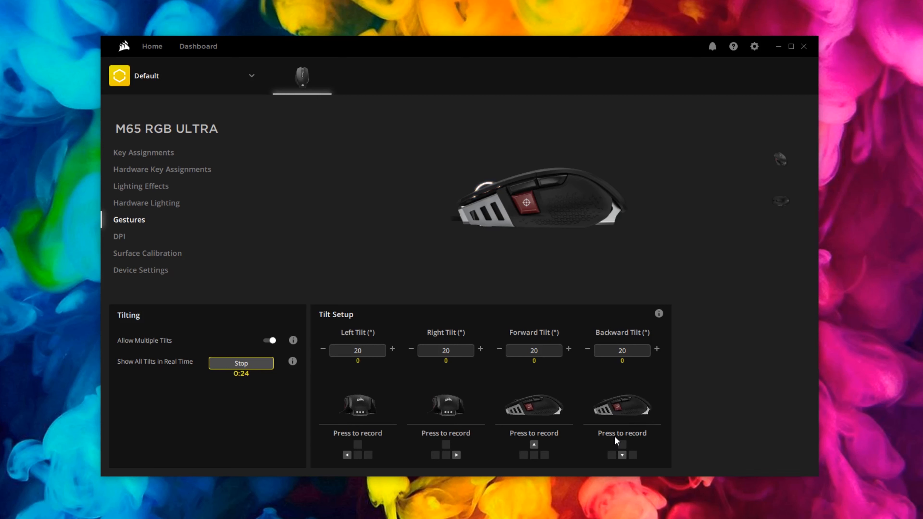
mouse_move(614, 394)
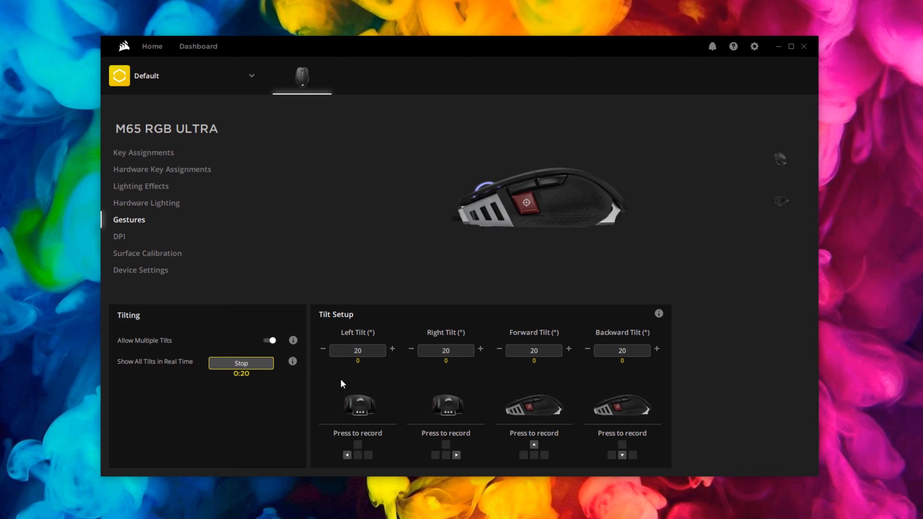
- In DPI settings, keep Stage 2 white and change the Sniper stage's colour from yellow to green
click(119, 236)
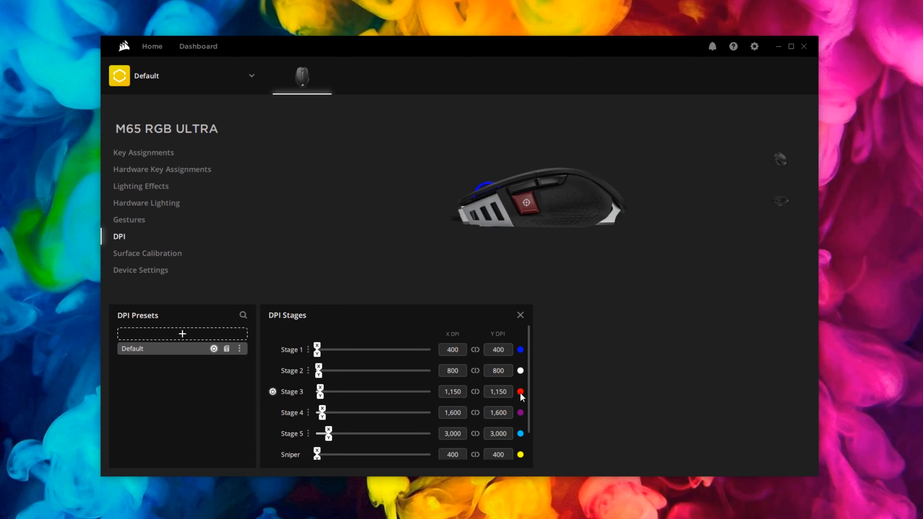
mouse_move(552, 397)
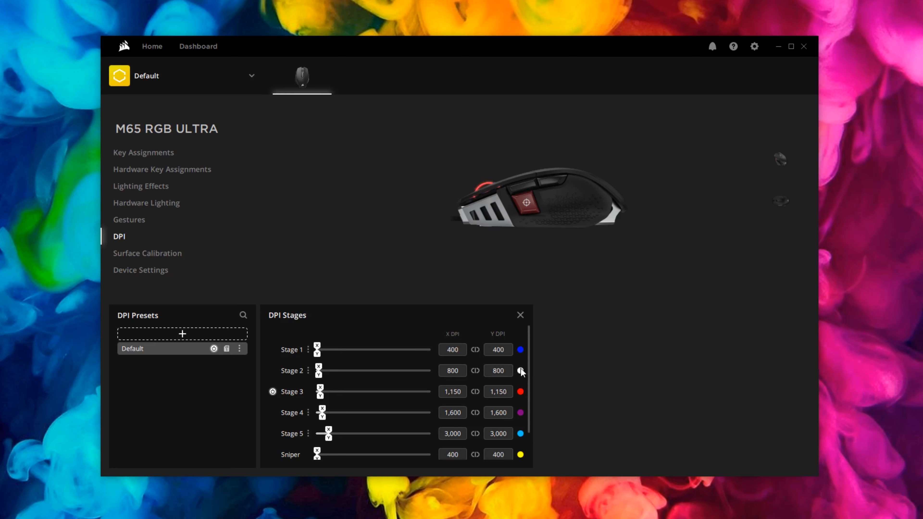
click(520, 370)
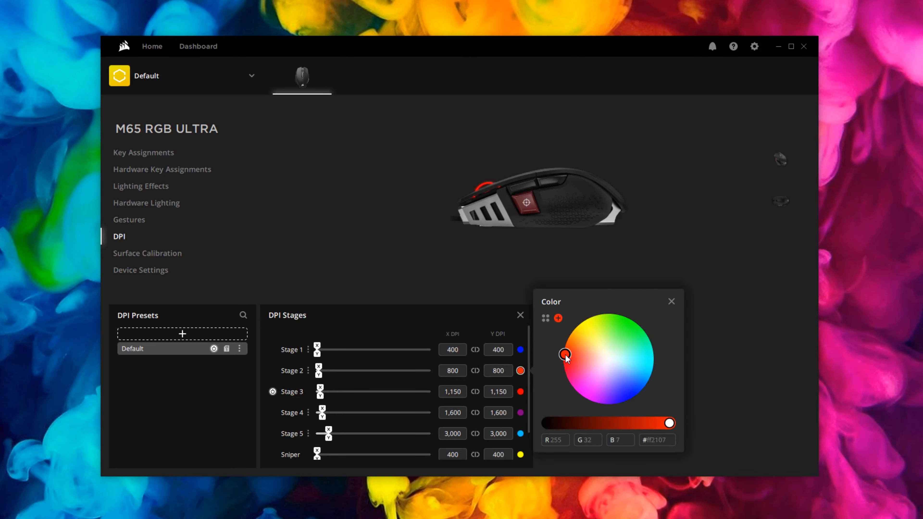
click(609, 361)
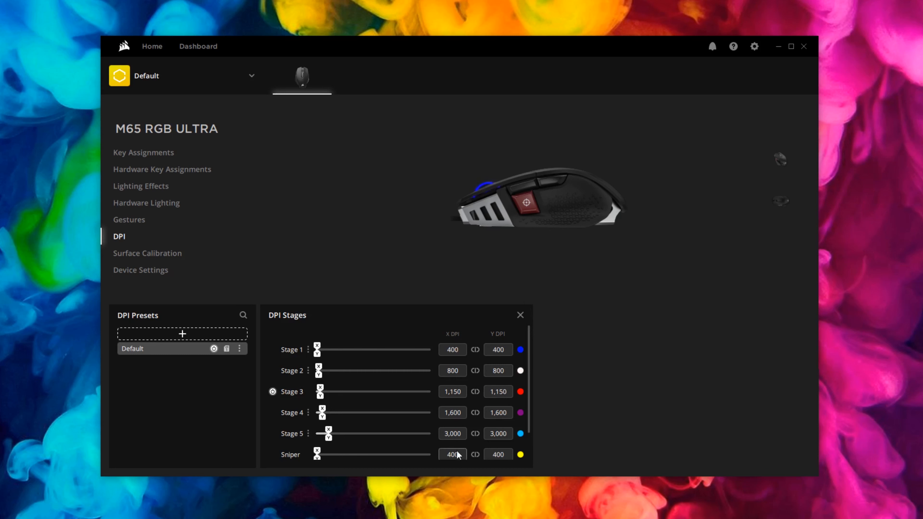
click(519, 454)
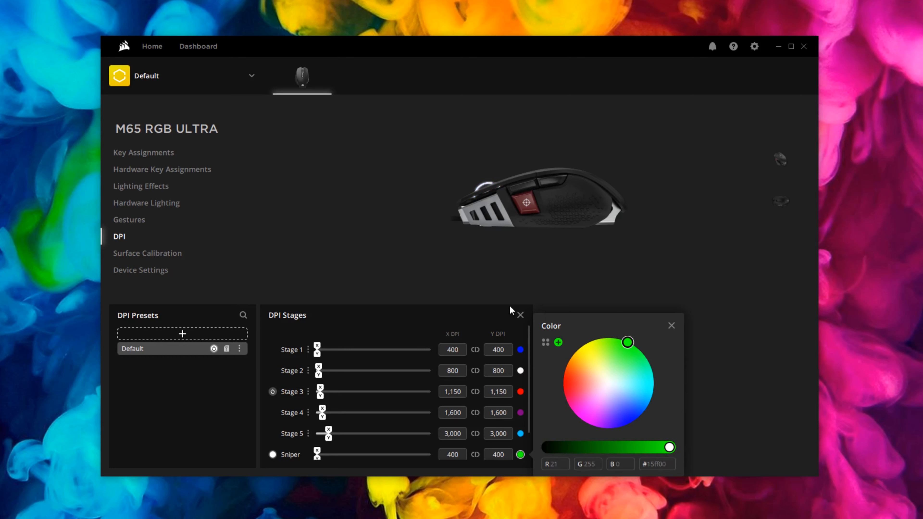
mouse_move(610, 310)
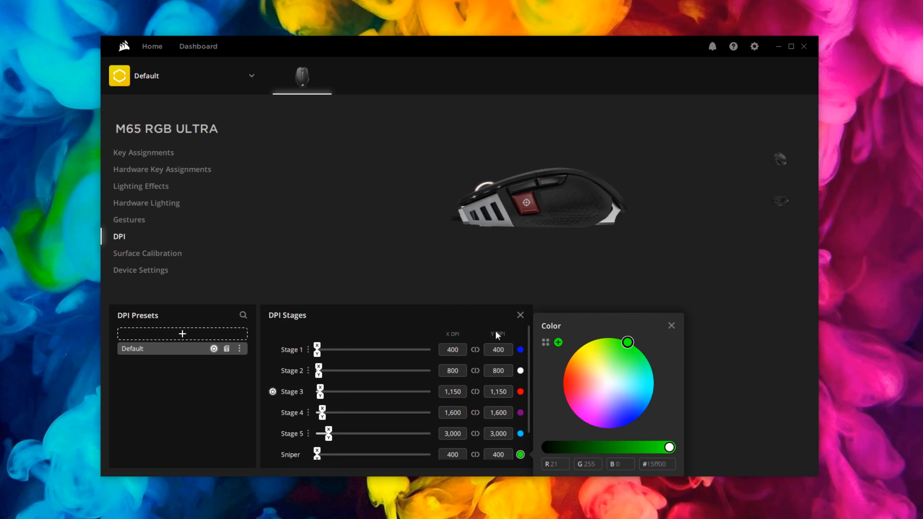
- Run Surface calibration, tracing a spiral with the mouse icon until calibration reaches 100%
click(147, 253)
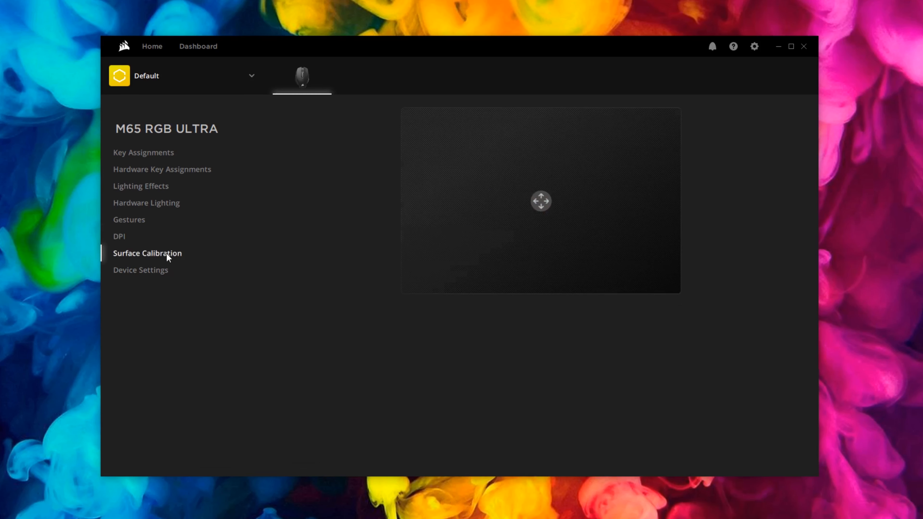
click(147, 253)
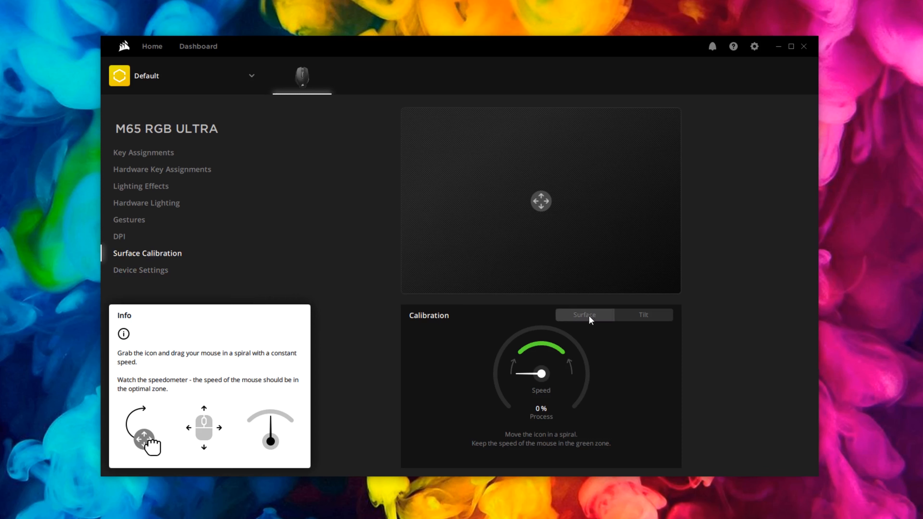
click(584, 315)
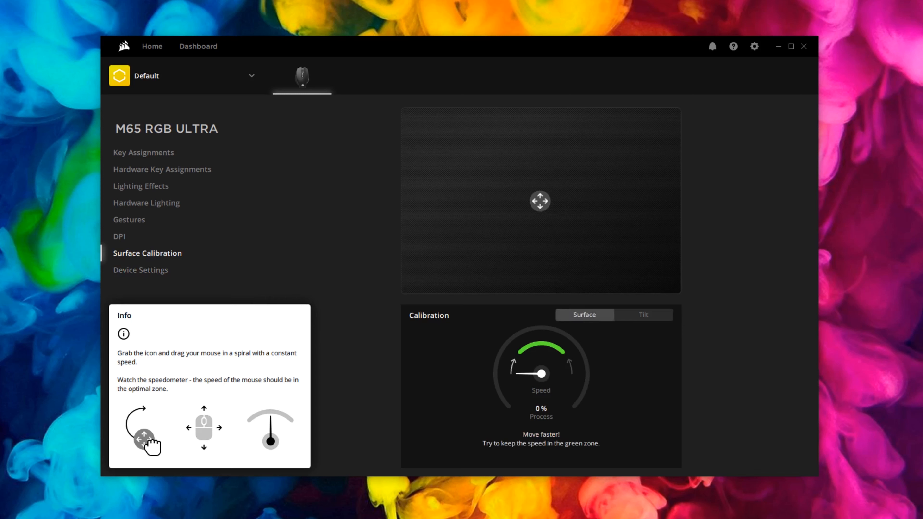
drag(539, 201, 572, 213)
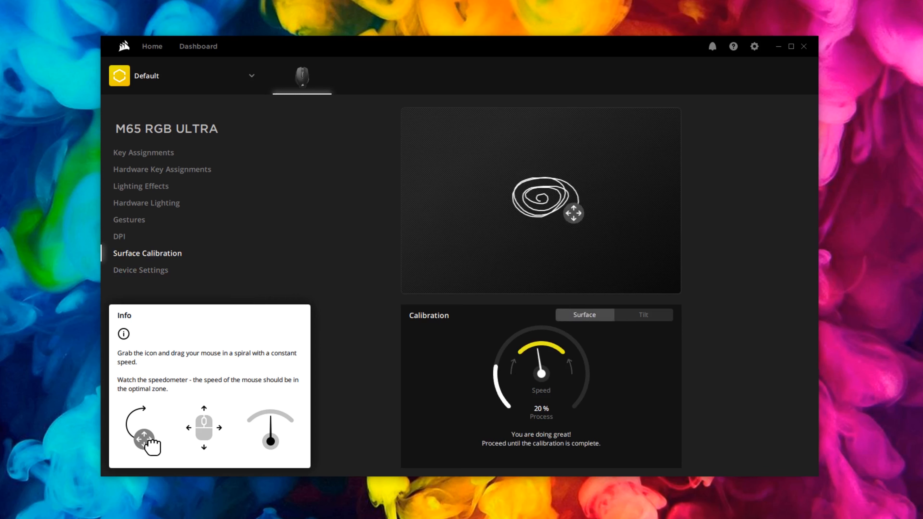
drag(572, 213, 595, 224)
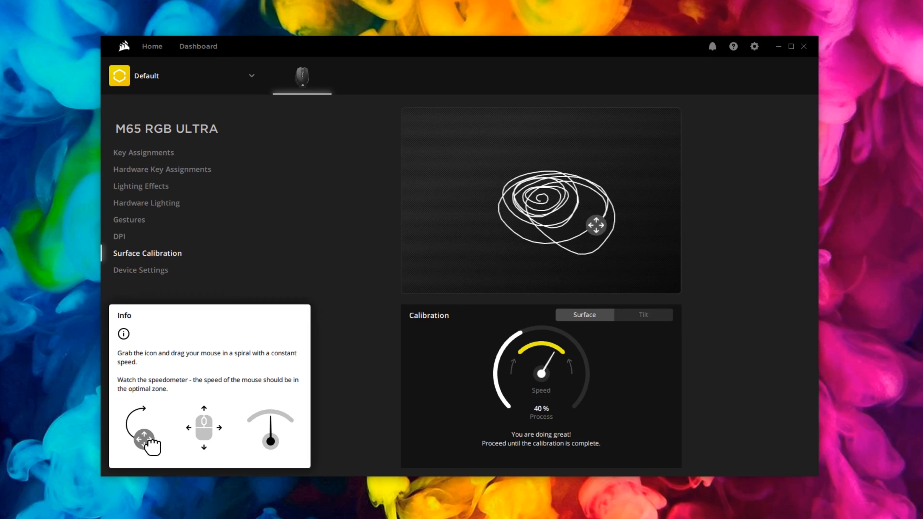
drag(596, 225, 561, 153)
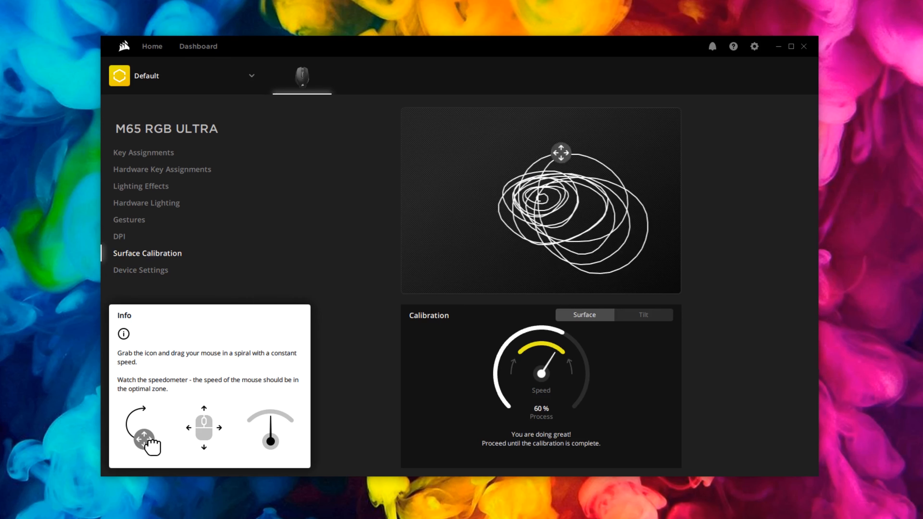
drag(561, 153, 519, 212)
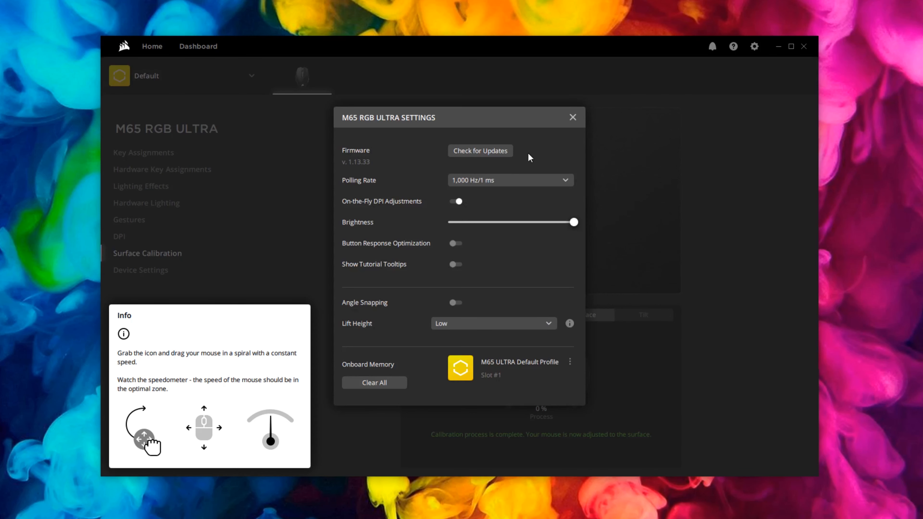
- Set the polling rate to 8,000 Hz/0.125 ms and accept the processor warning with Select Anyway
click(509, 180)
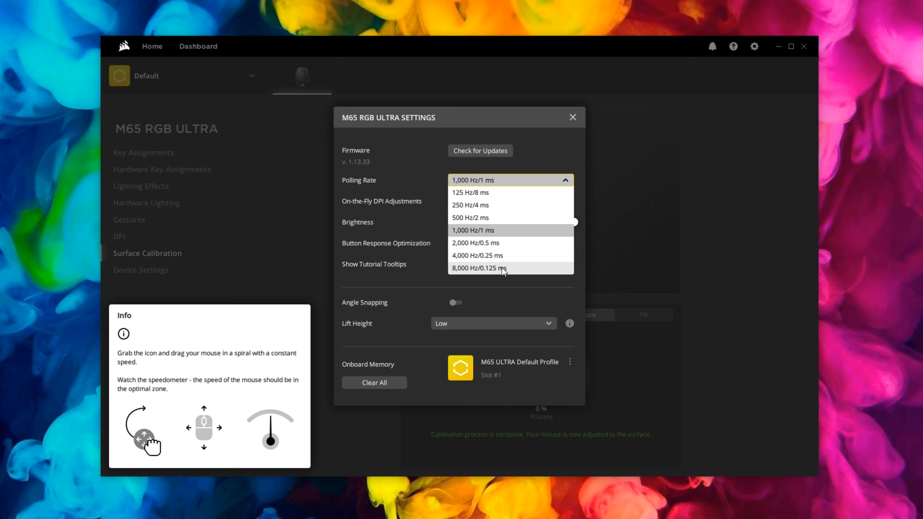
mouse_move(545, 155)
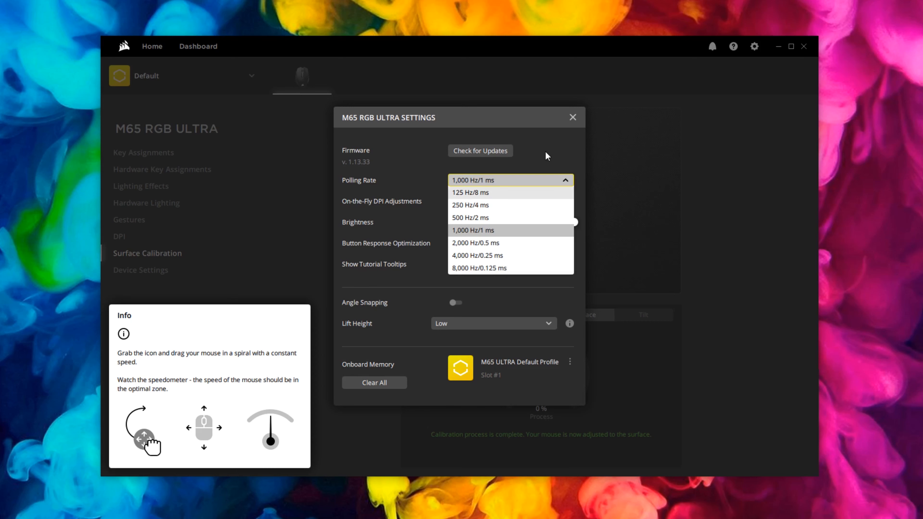
click(477, 268)
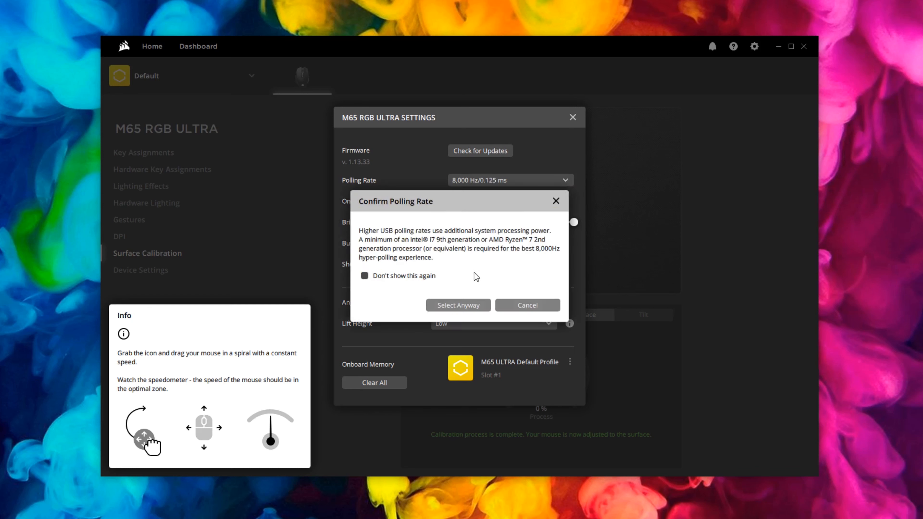
click(152, 47)
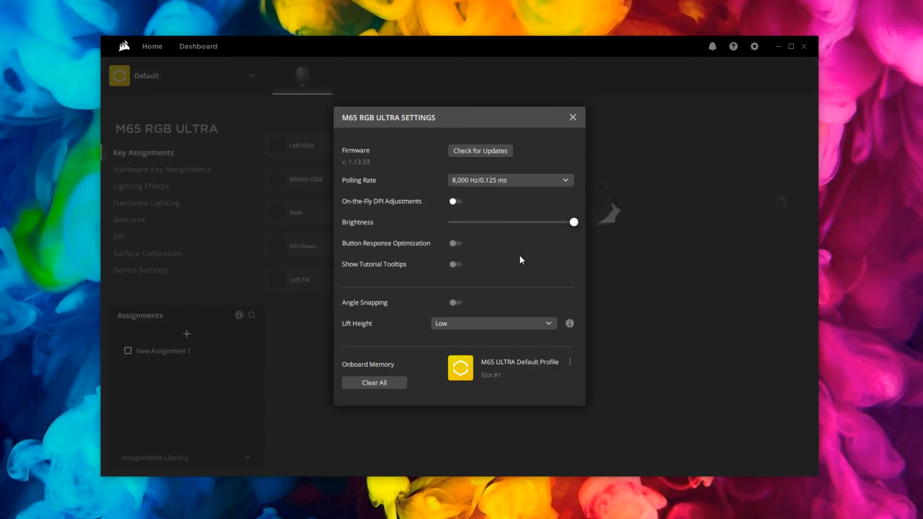
- Keep 8,000 Hz polling, try the Button Response Optimization and Angle Snapping toggles, and show the lift height options
click(509, 180)
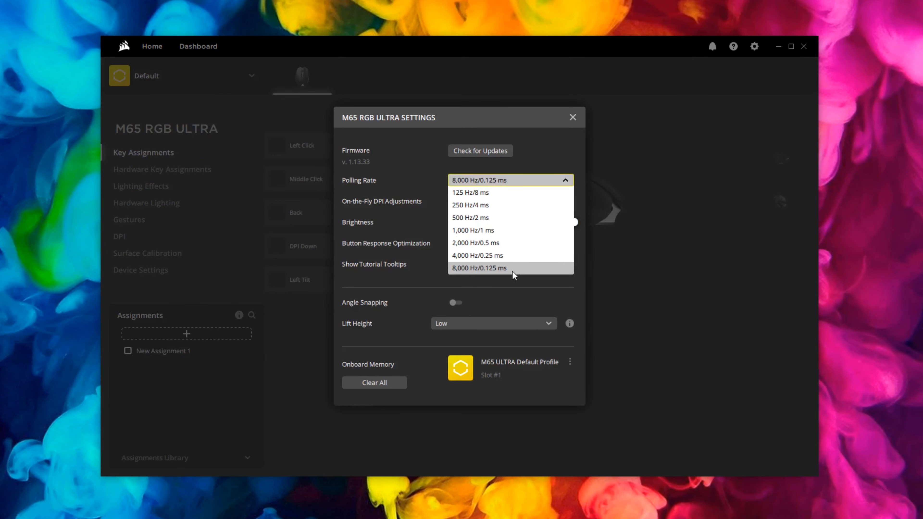
click(478, 268)
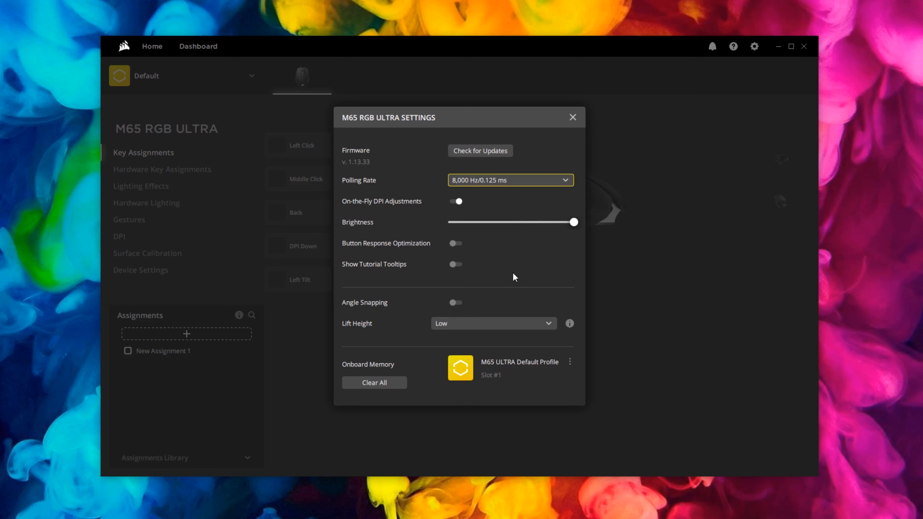
click(455, 243)
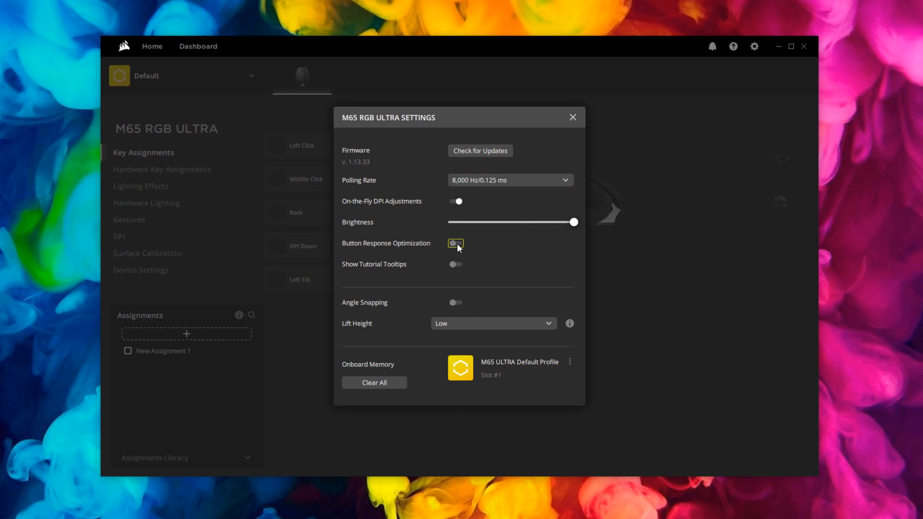
mouse_move(426, 270)
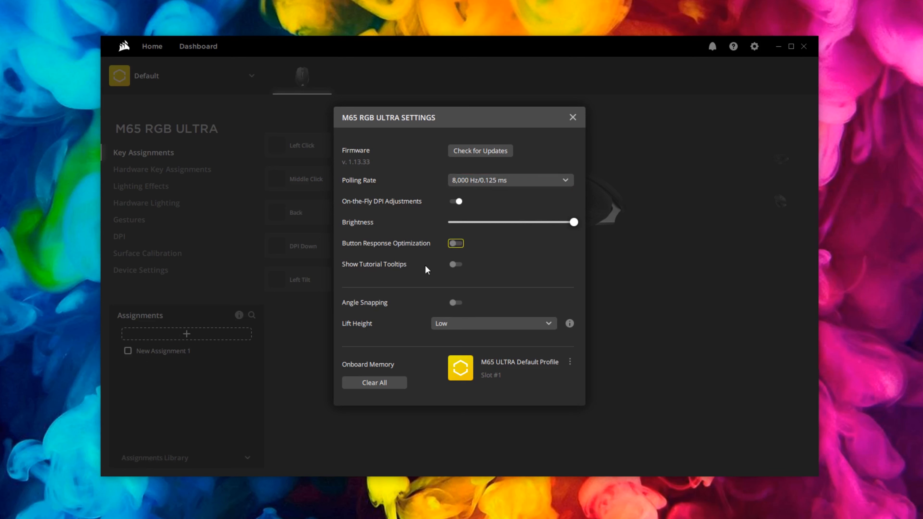
click(455, 302)
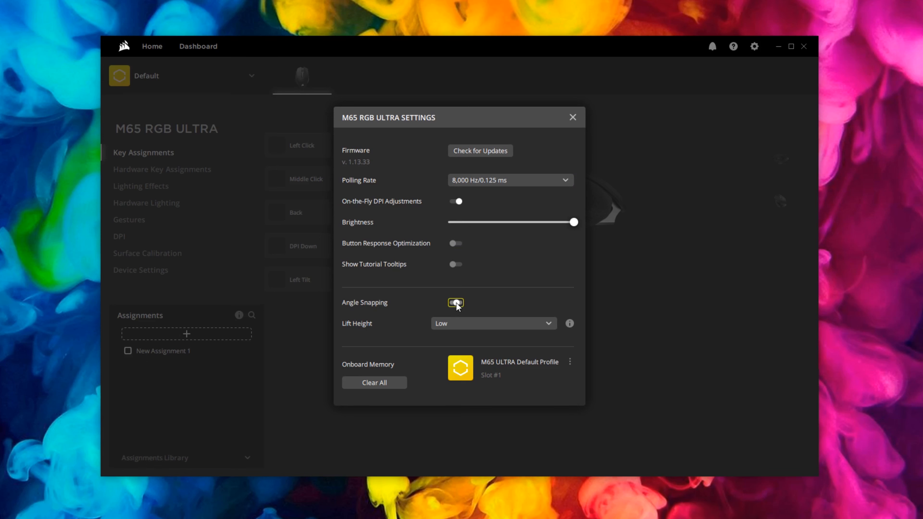
click(494, 323)
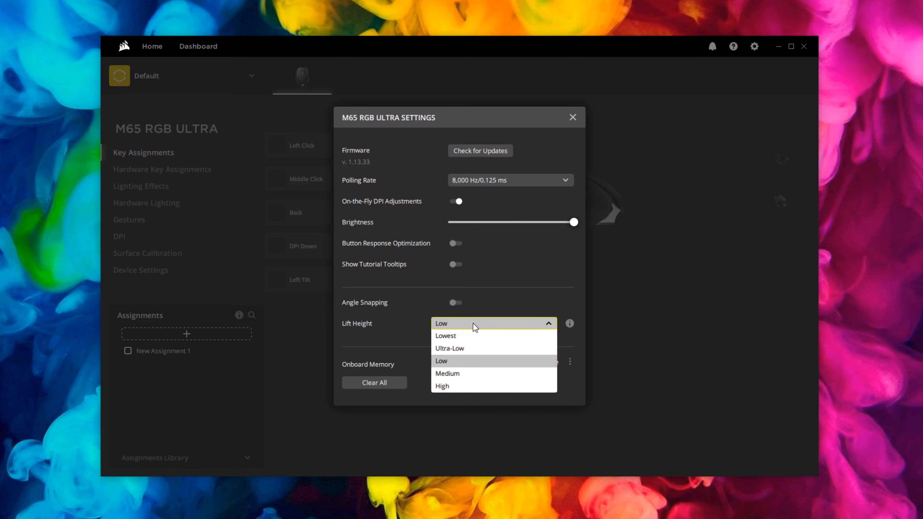